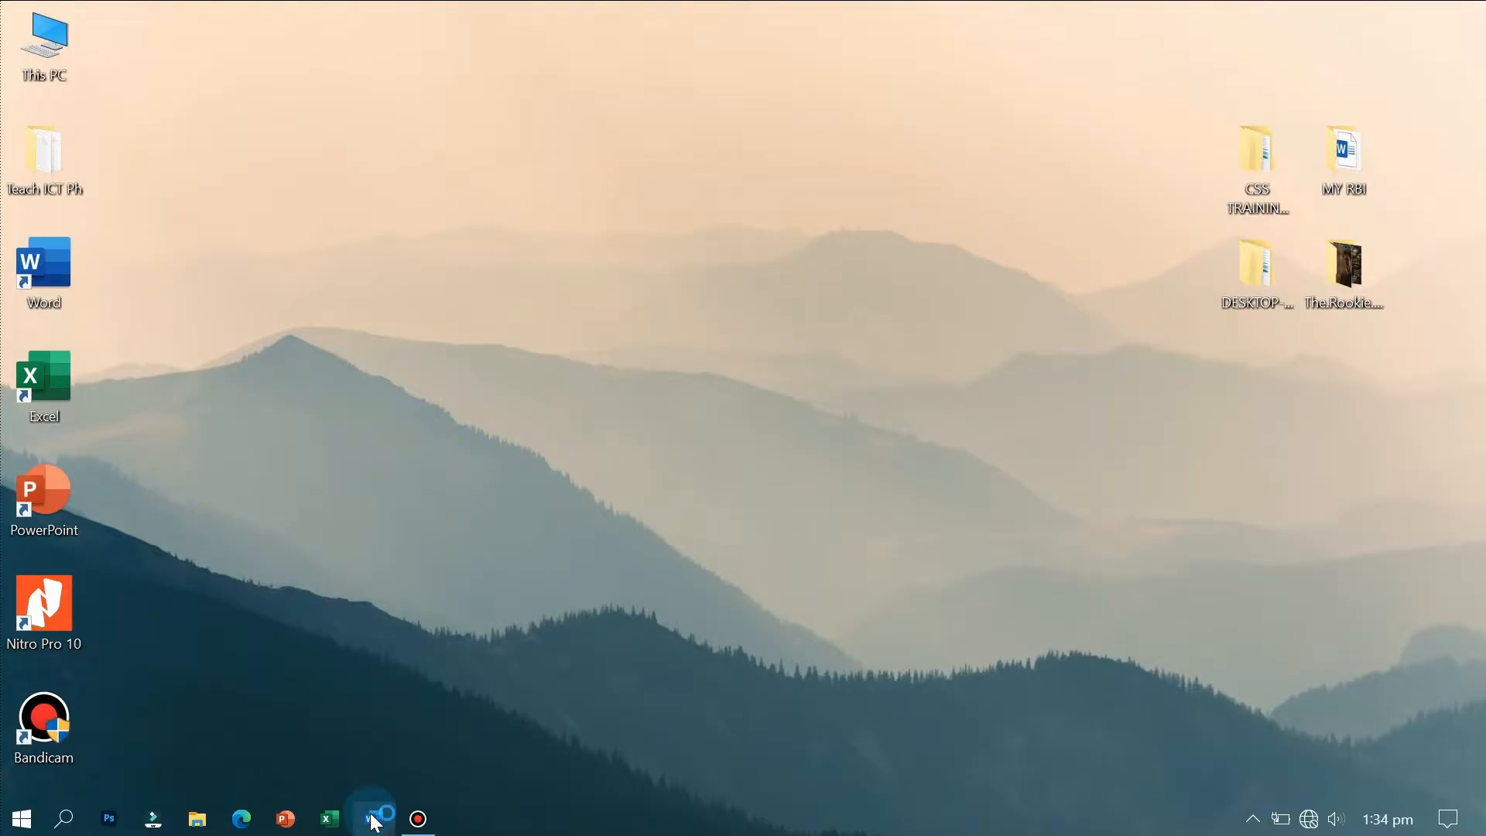
# Step: Start Microsoft Word from the taskbar, opening a blank Document1
pyautogui.click(368, 818)
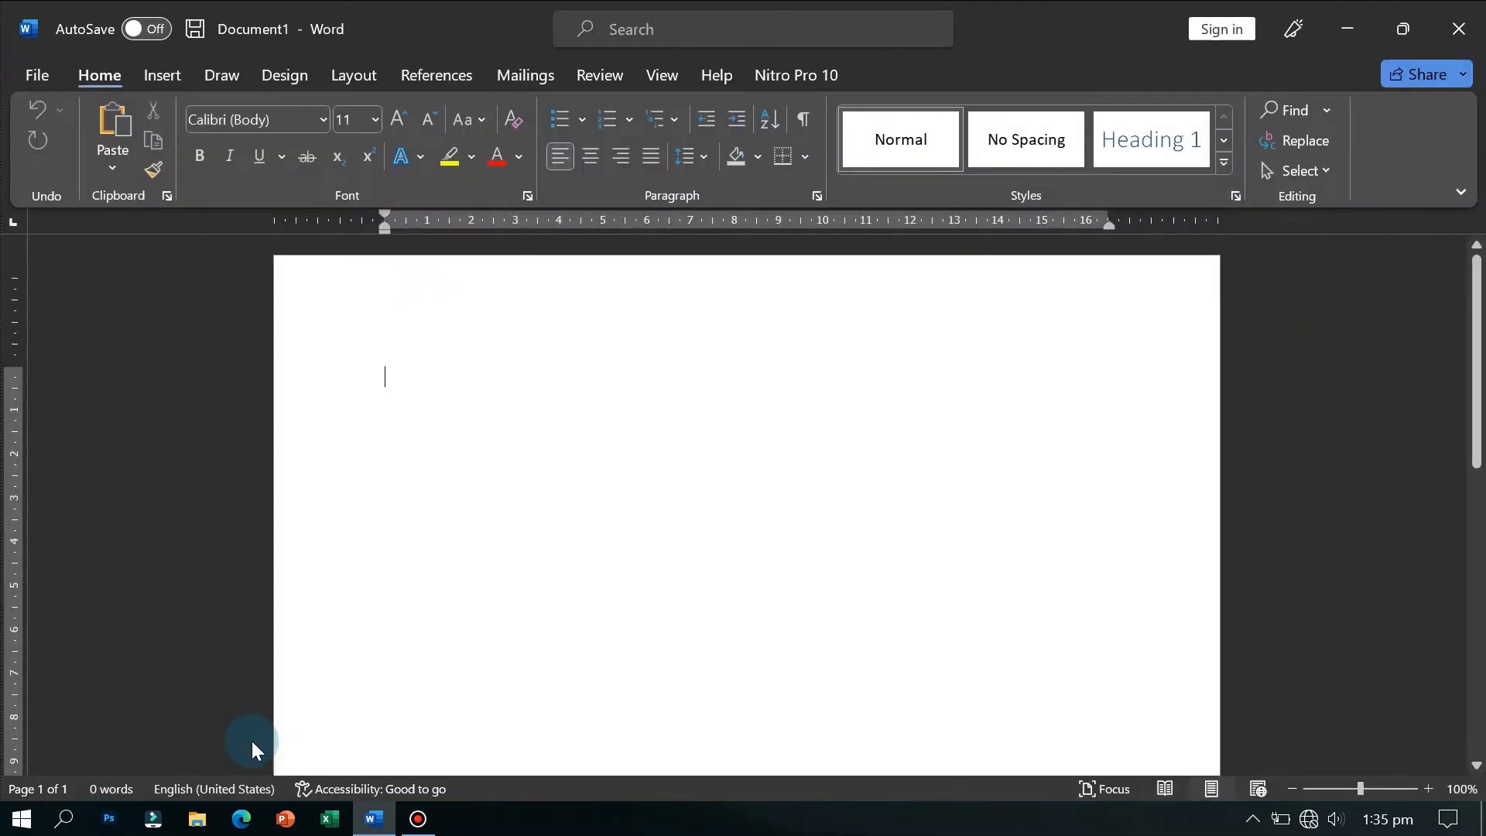